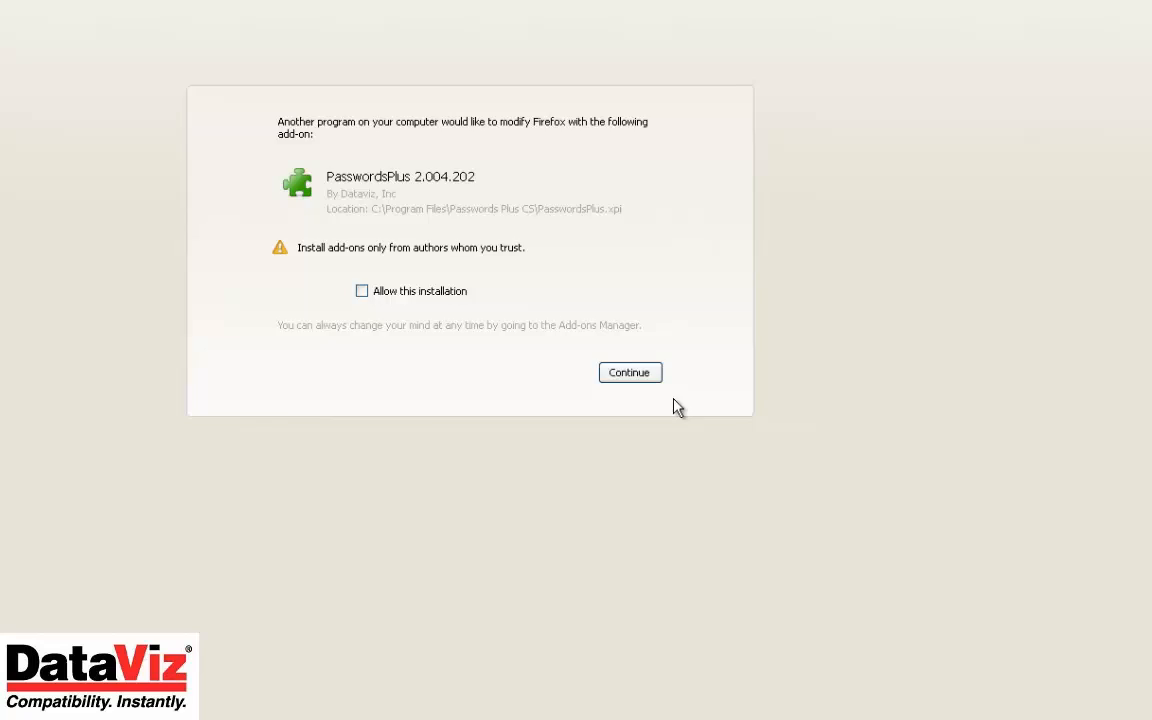
Allow and confirm installation of the PasswordsPlus 2.004.202 Firefox add-on
left_click(361, 291)
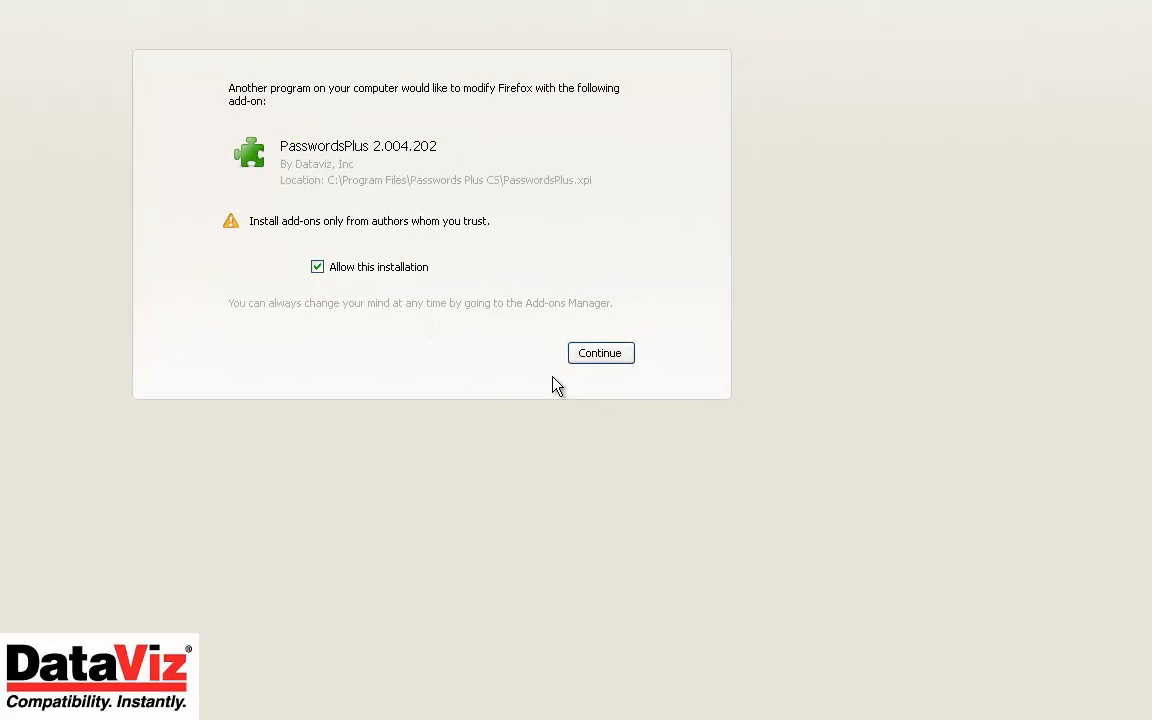
left_click(600, 352)
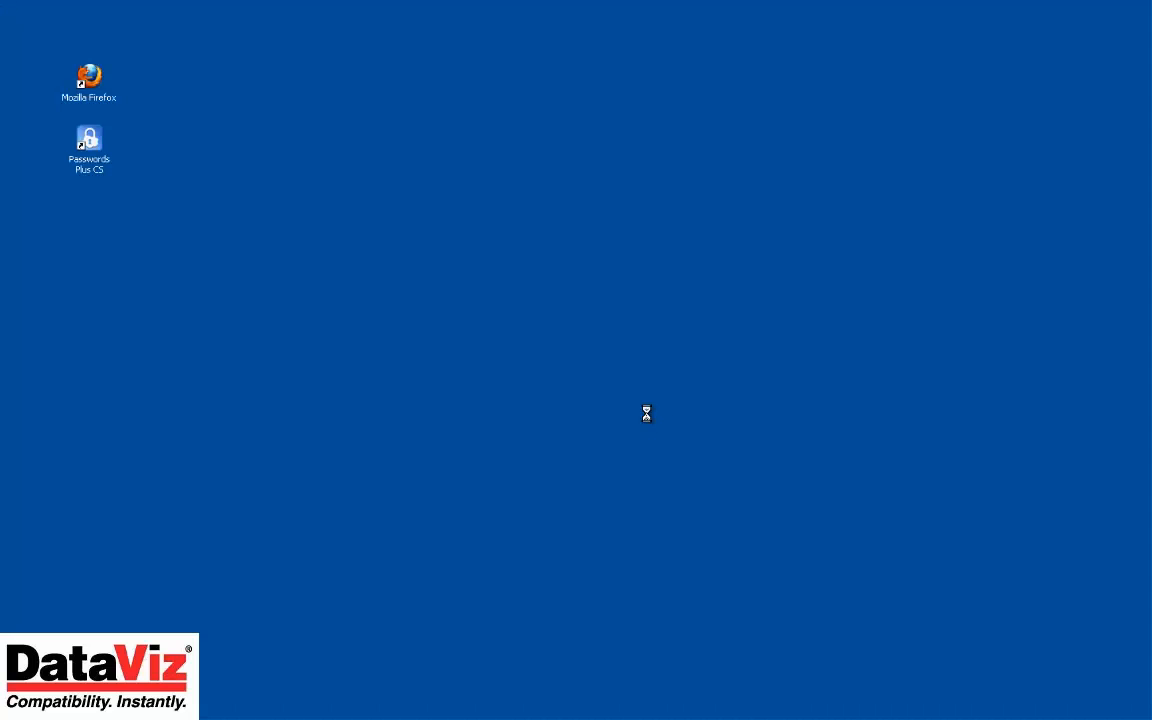
Relaunch Firefox to reach Facebook, then unlock Passwords Plus to show the Facebook record
double_click(89, 83)
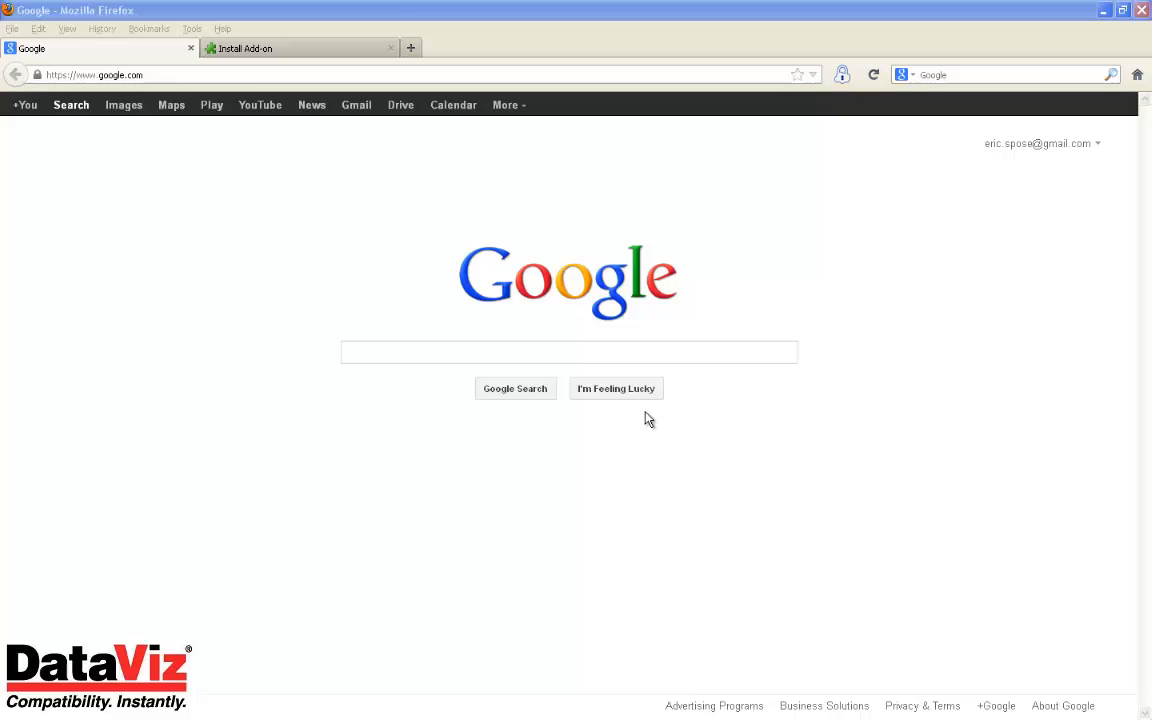
left_click(568, 352)
type("facebook")
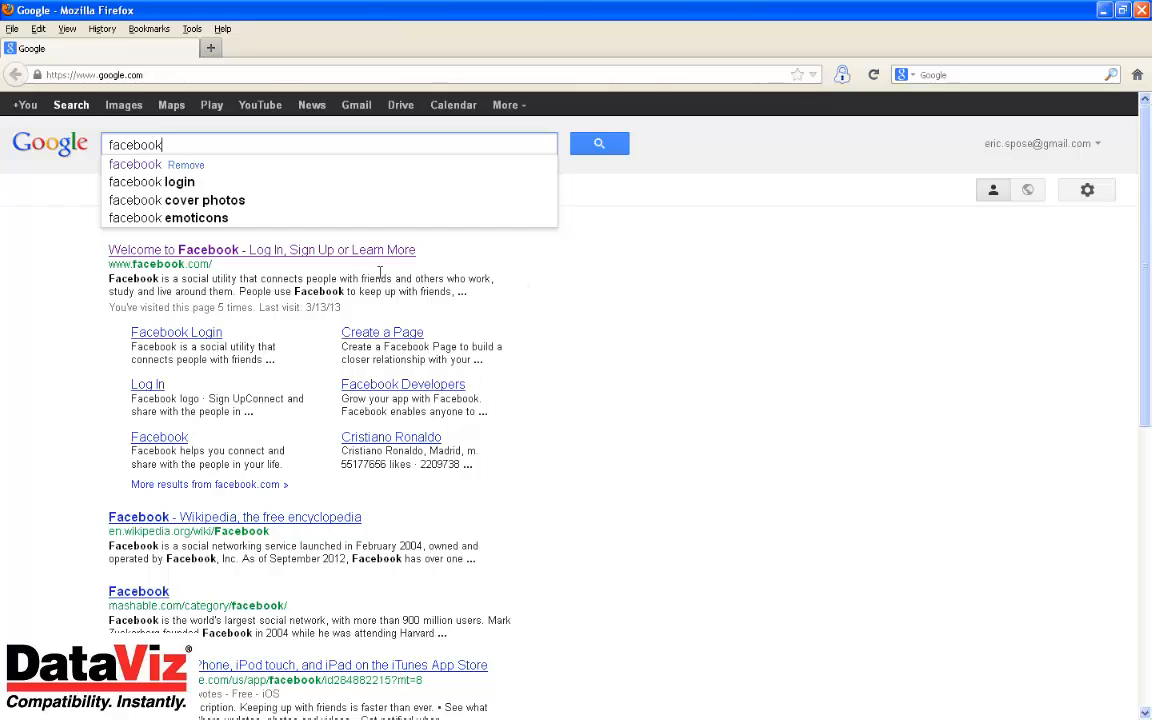
left_click(1122, 10)
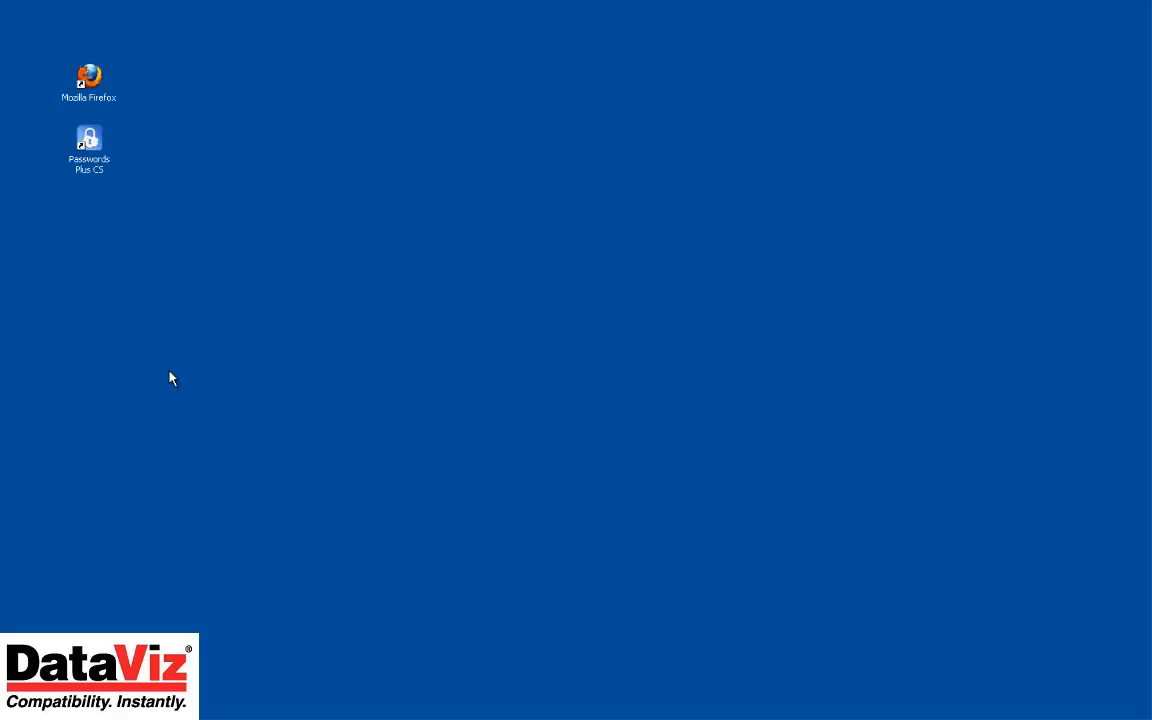
double_click(89, 145)
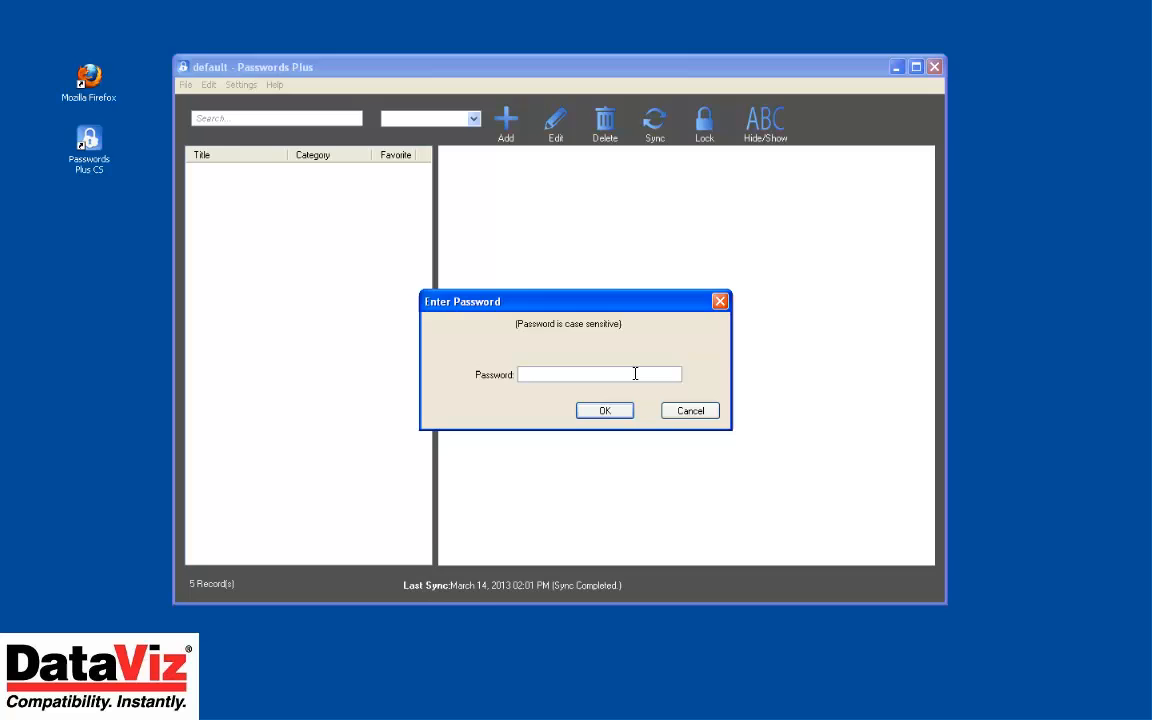
left_click(604, 410)
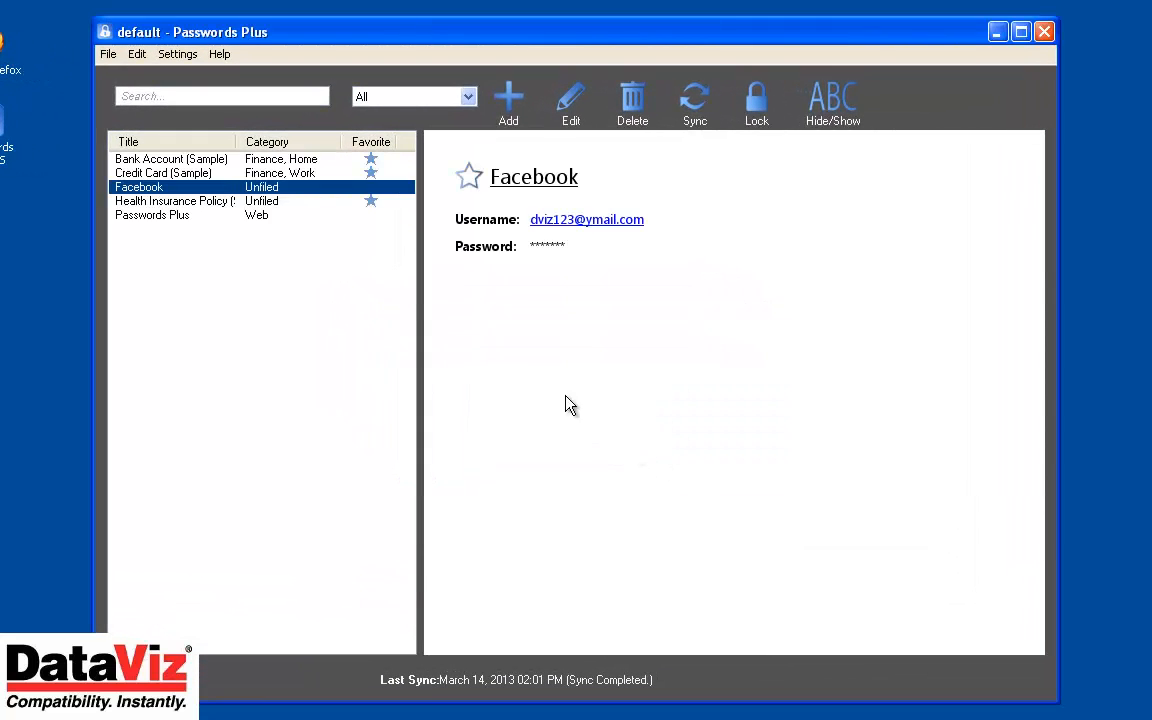
mouse_move(565, 110)
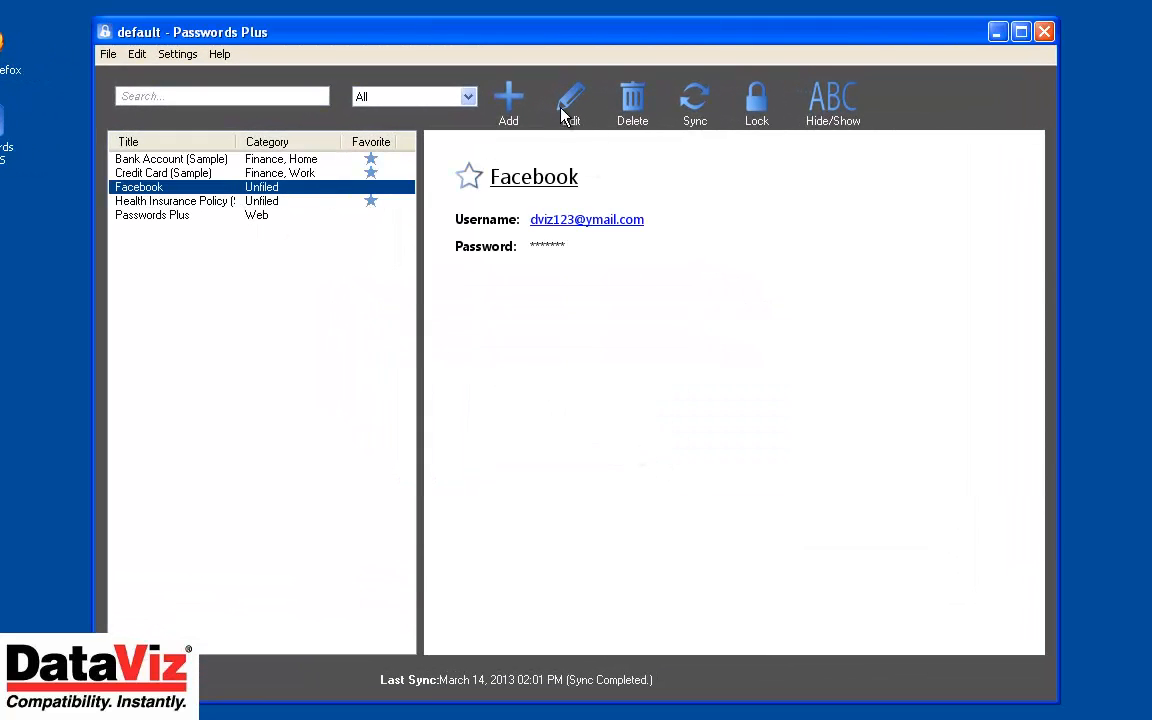
Add a URL field to the Facebook record, then auto-fill Facebook's login through the add-on
left_click(569, 97)
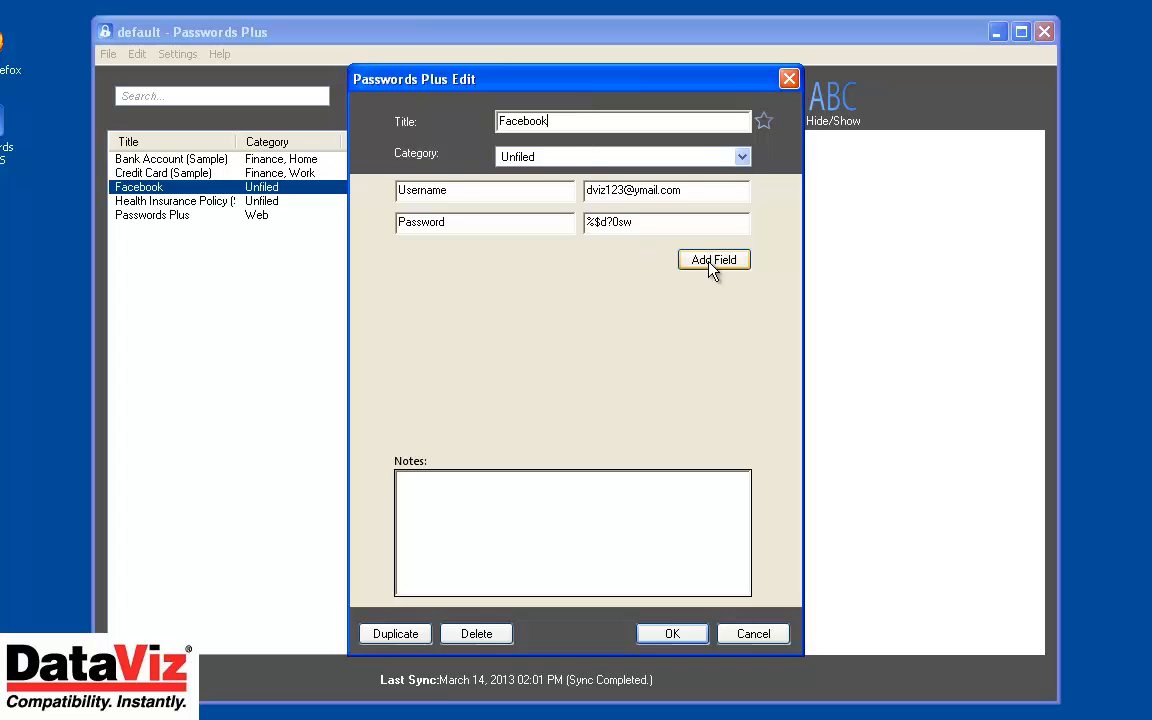
left_click(714, 259)
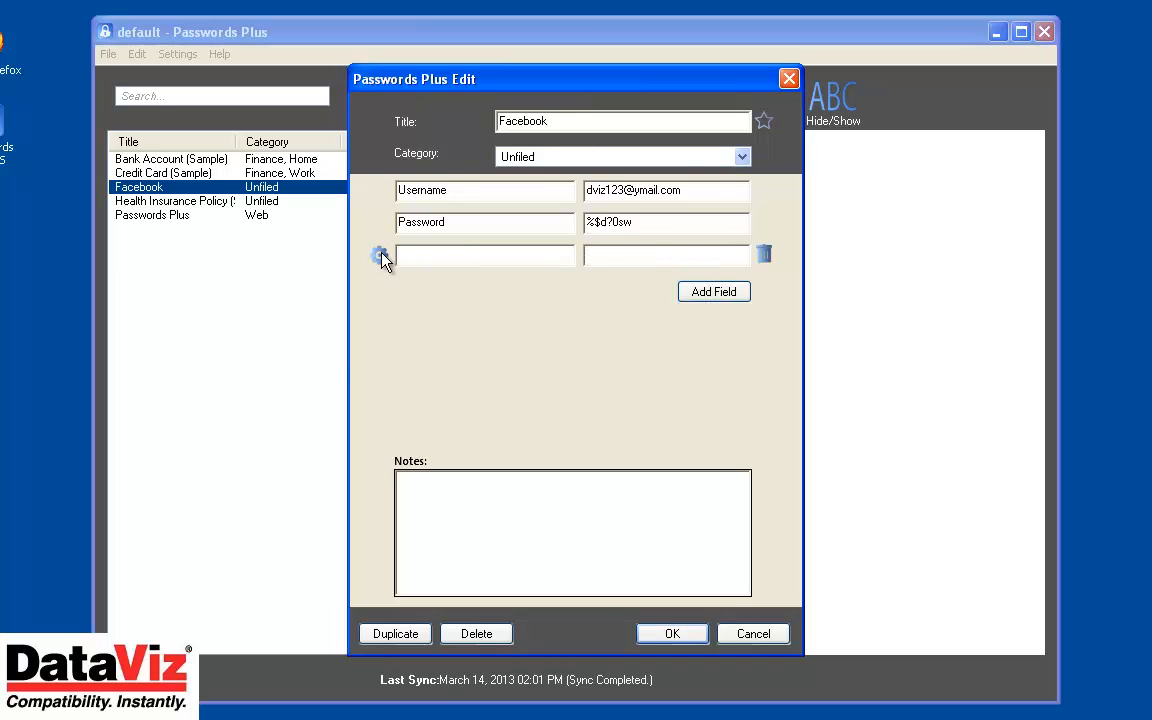
left_click(379, 255)
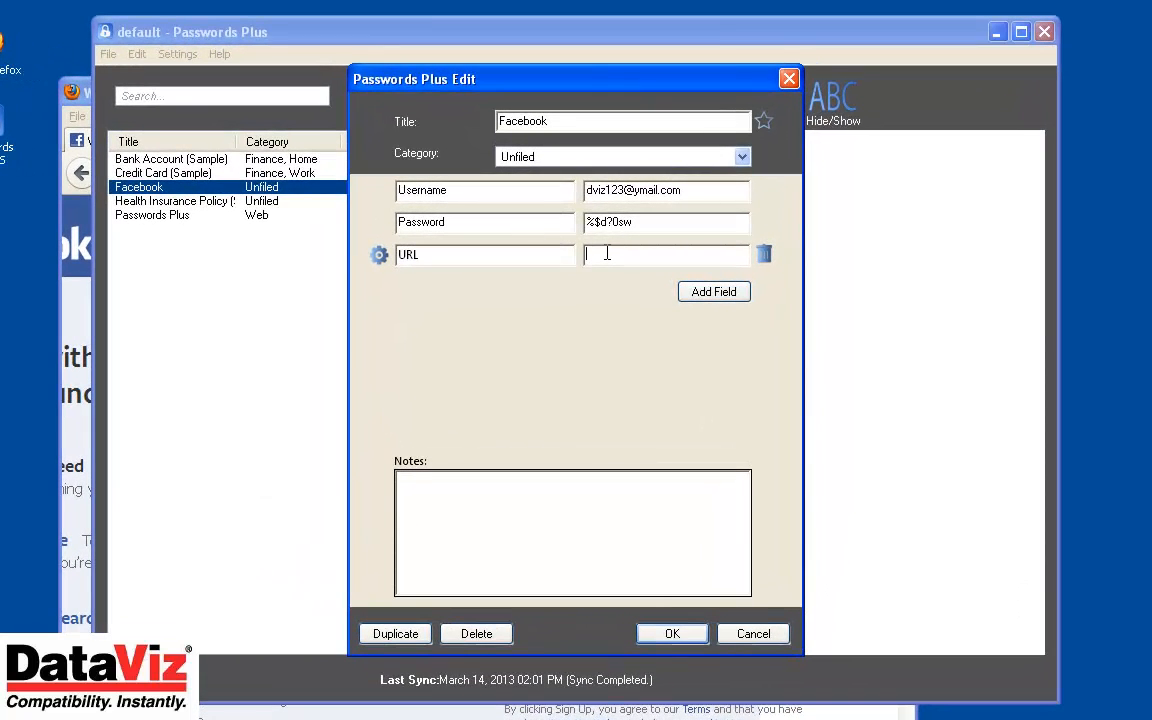
left_click(671, 633)
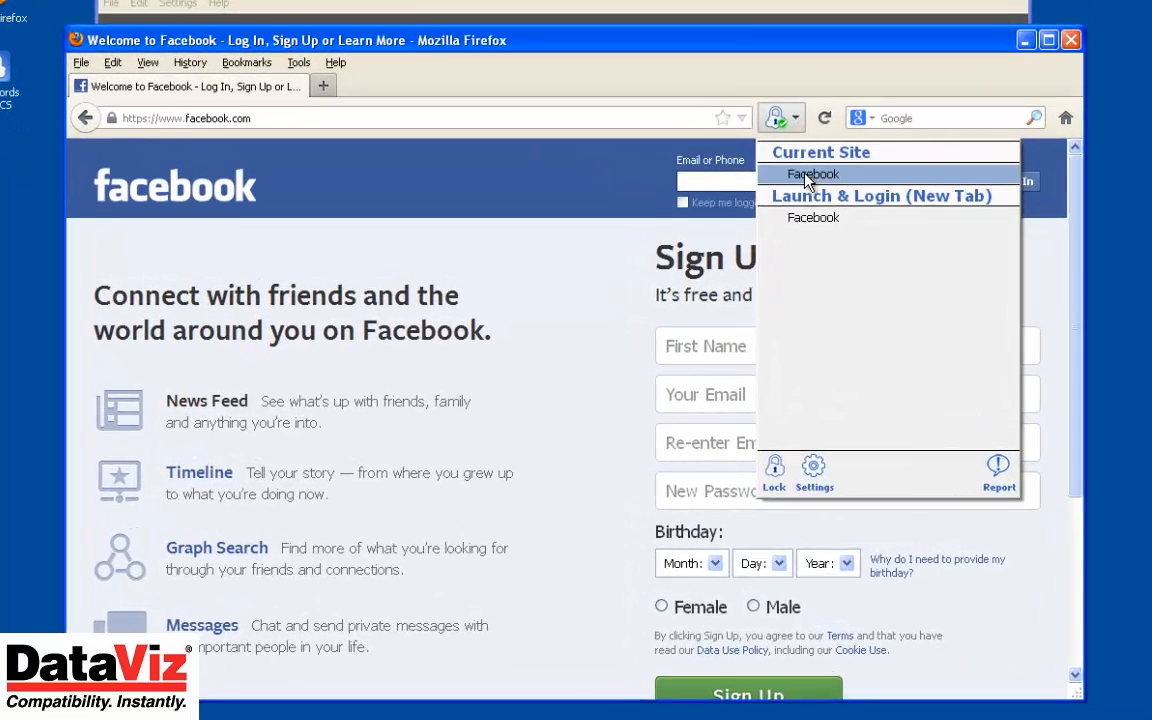
left_click(813, 174)
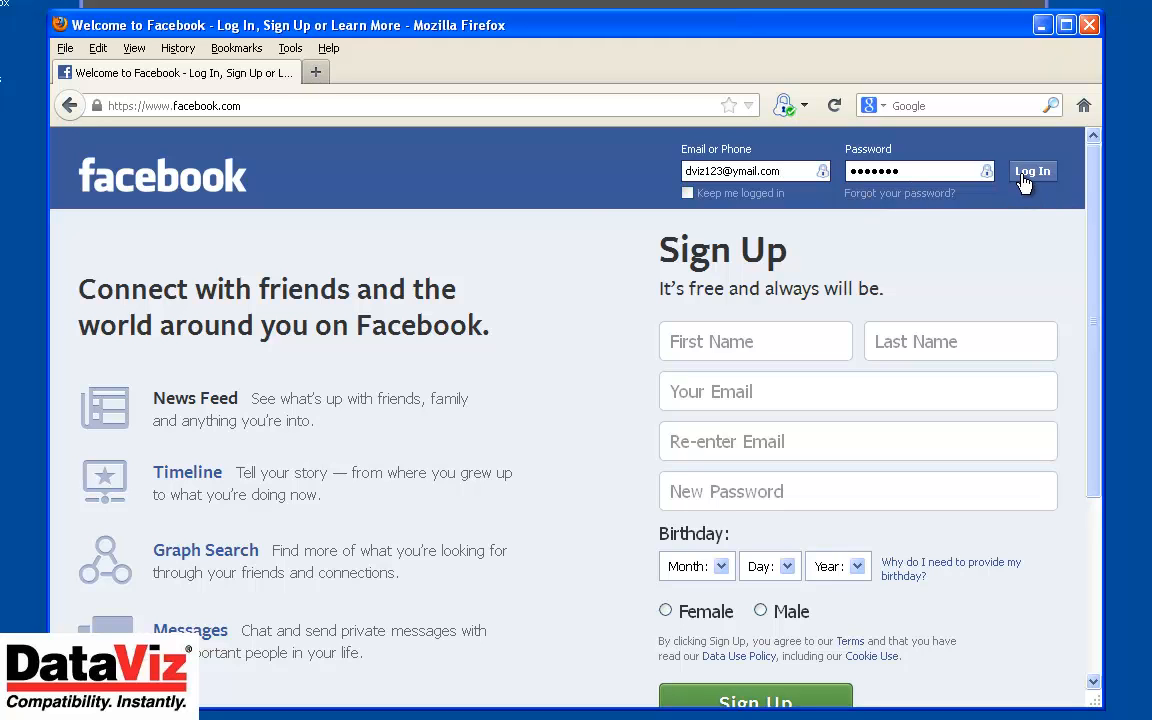
Log in to Facebook and unlock the Passwords Plus toolbar add-on with the master password
left_click(1032, 170)
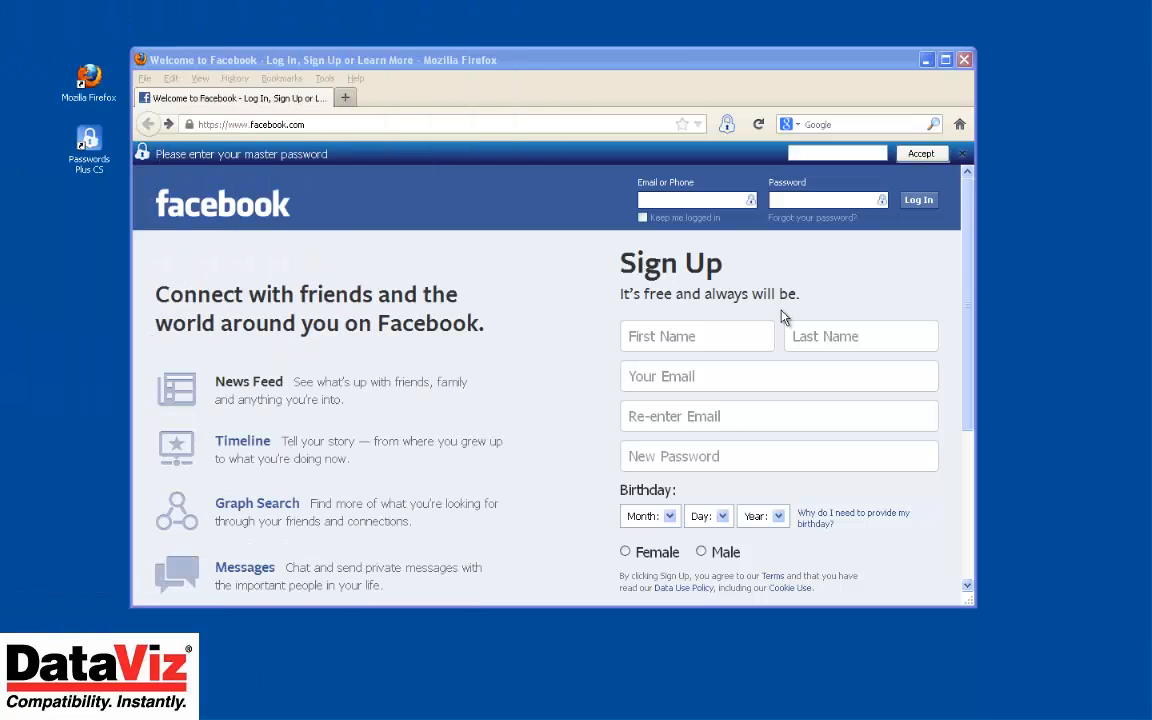
mouse_move(834, 301)
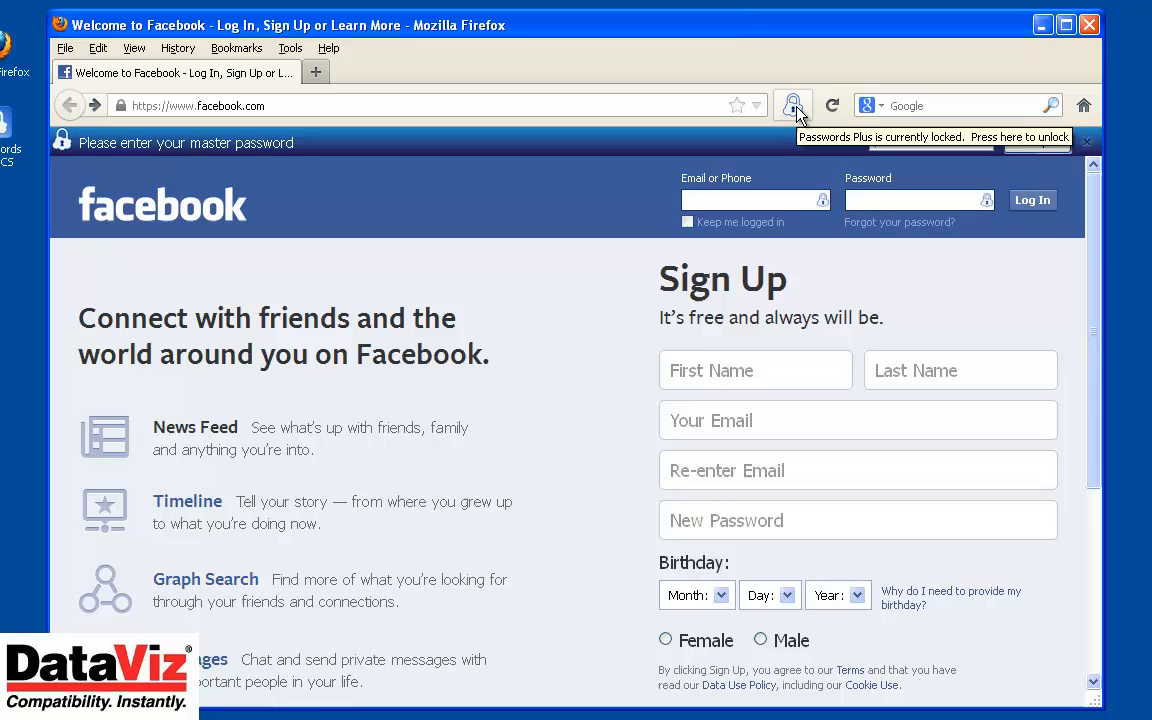
left_click(793, 105)
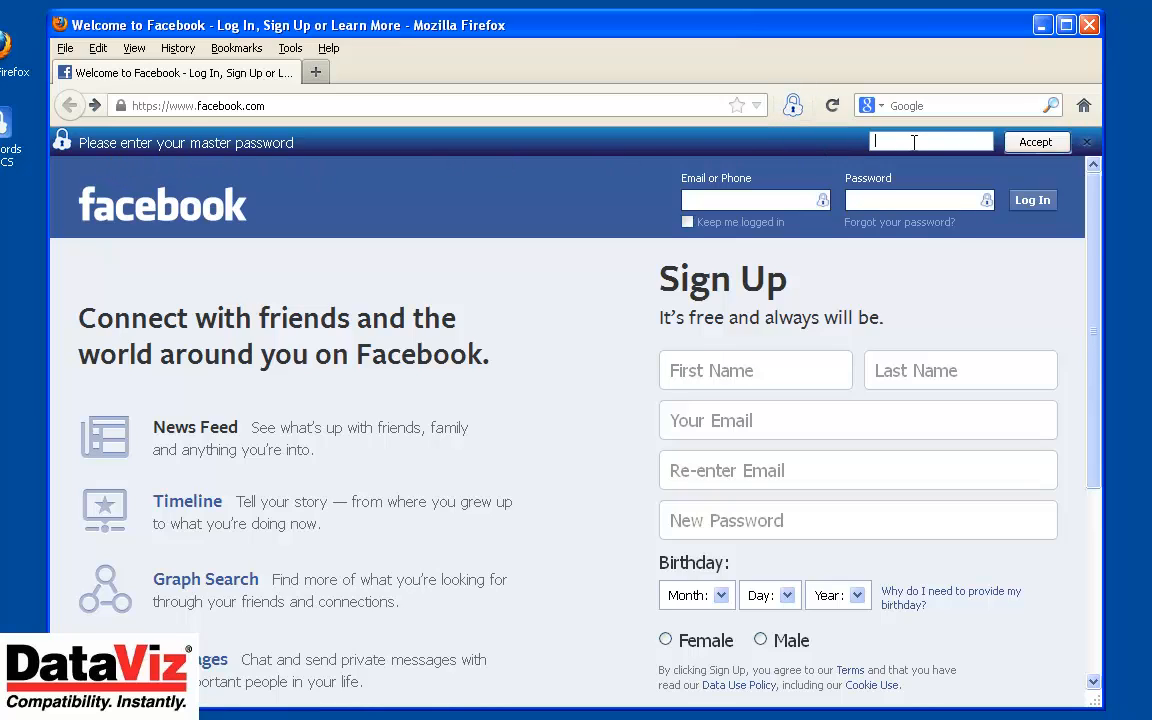
type("••••")
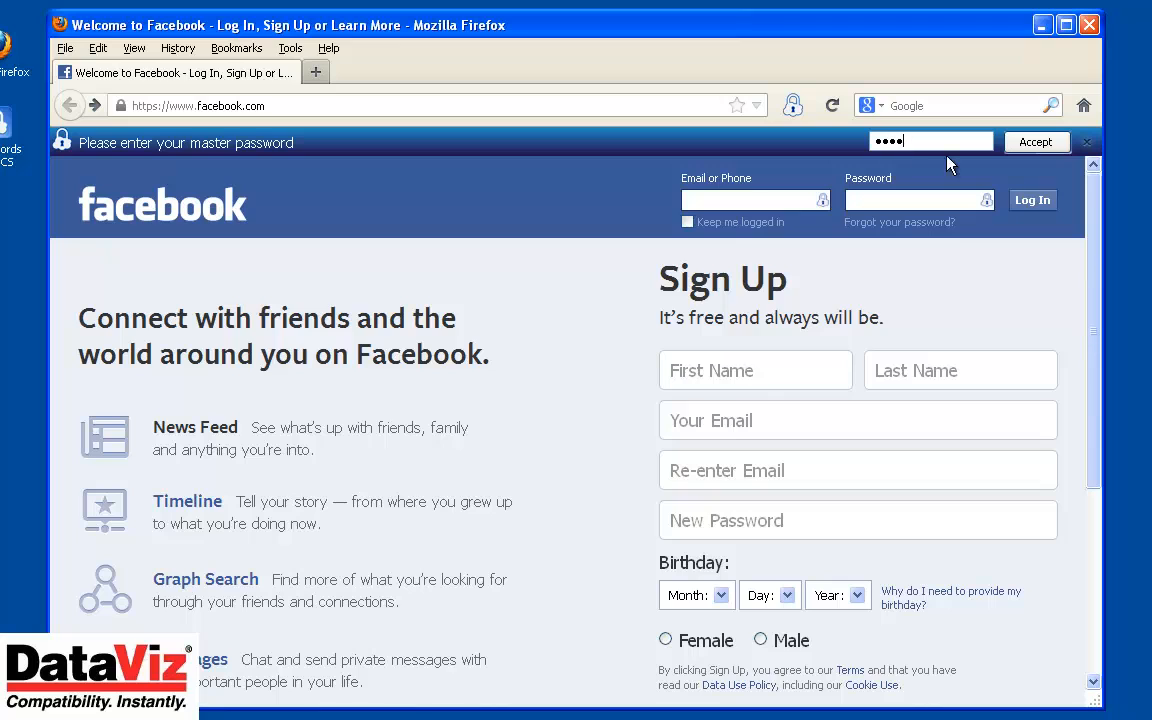
left_click(1036, 141)
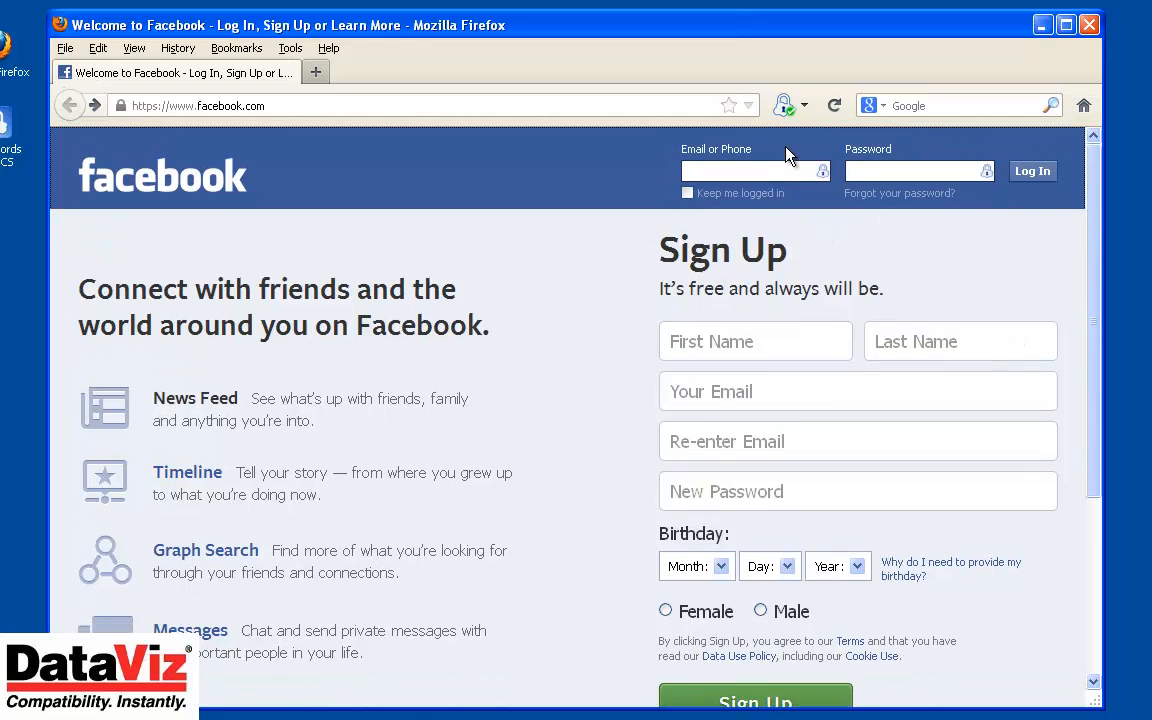
left_click(806, 105)
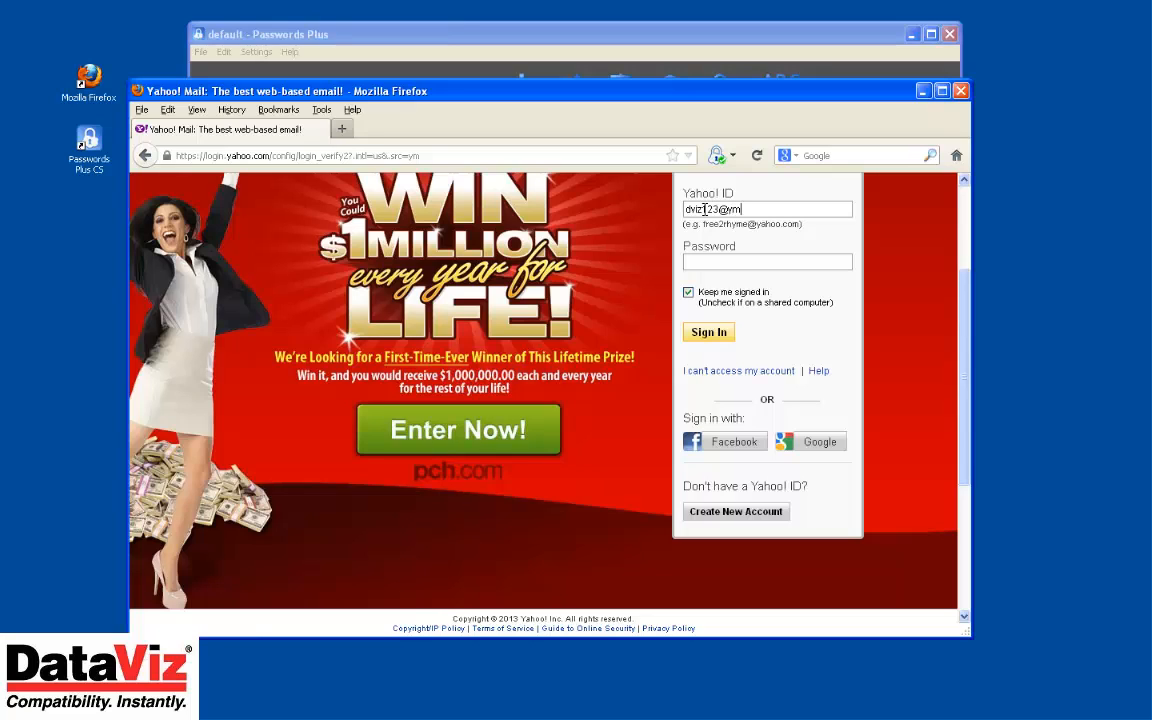
Sign in to Yahoo Mail with the ID and password, saving the login to Passwords Plus
type("ail.com")
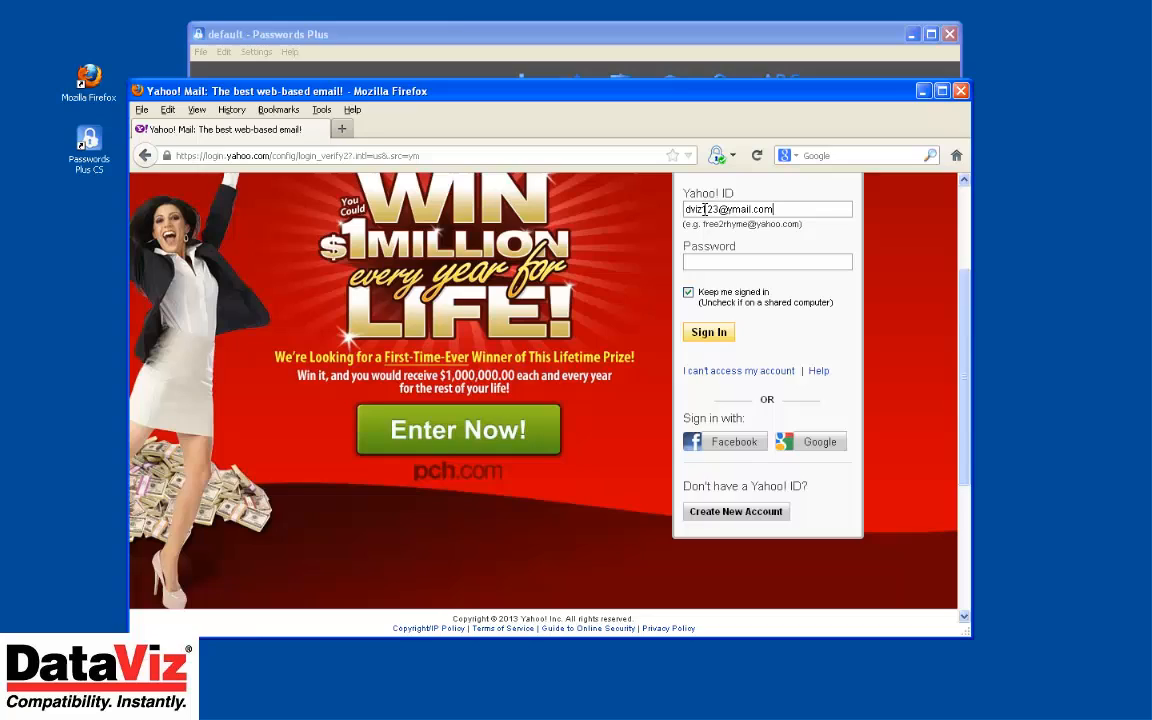
left_click(767, 261)
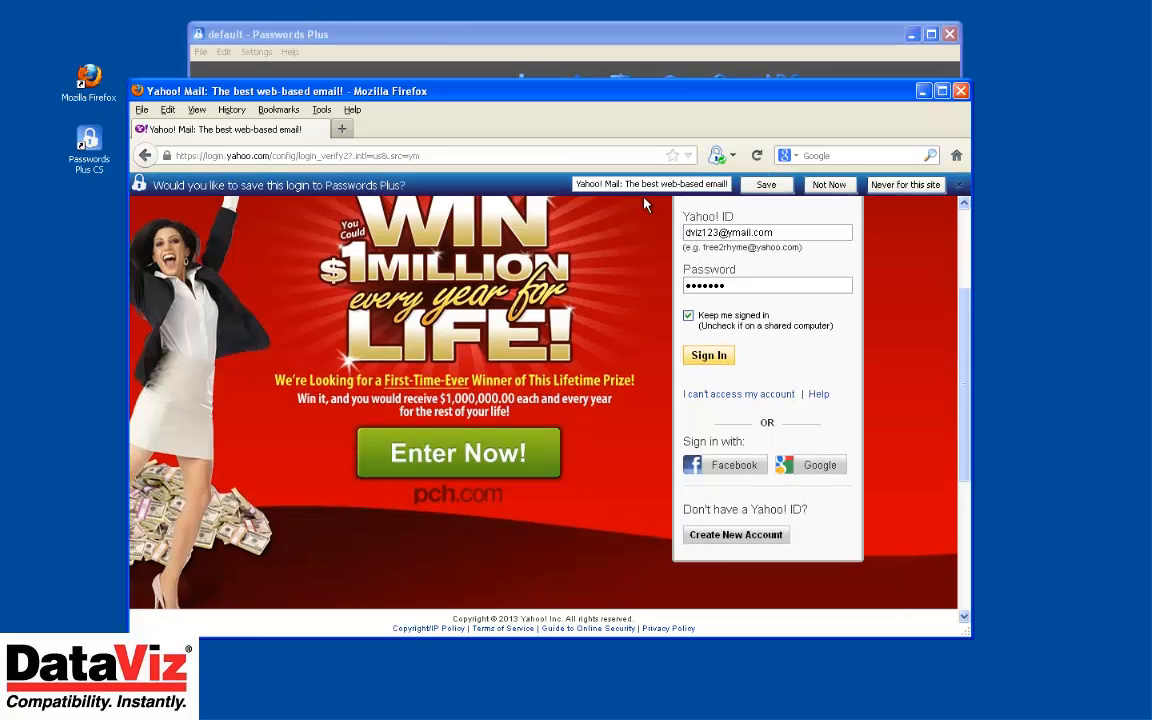
left_click(708, 355)
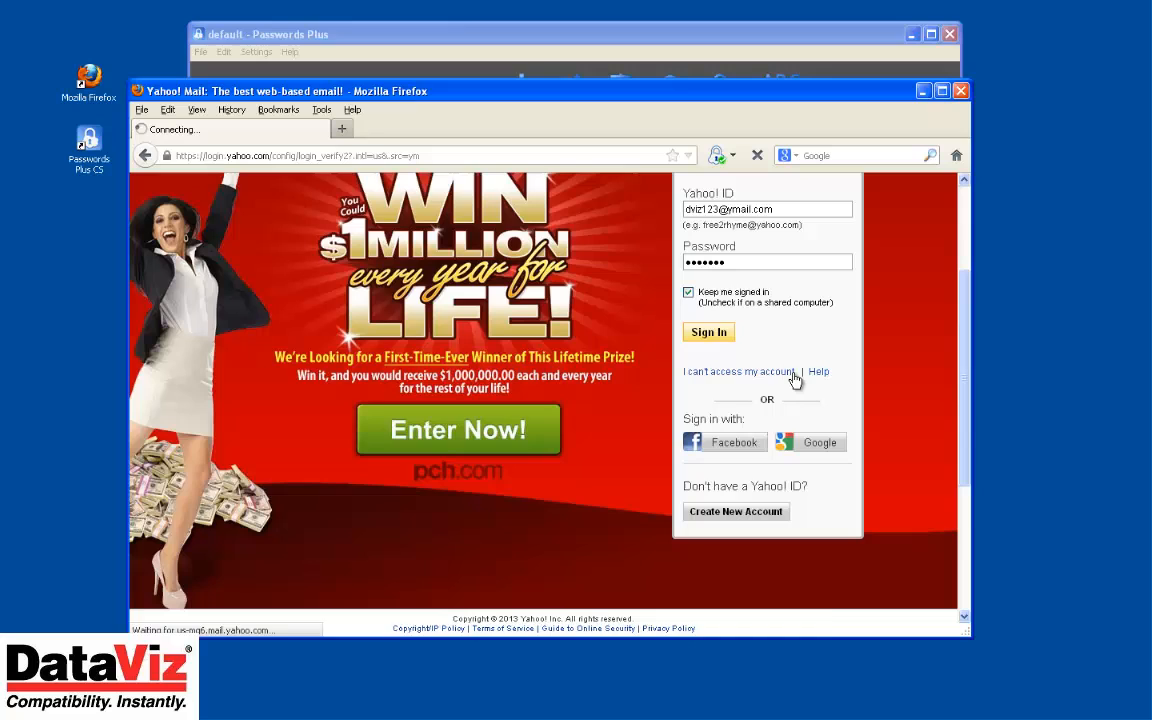
left_click(708, 332)
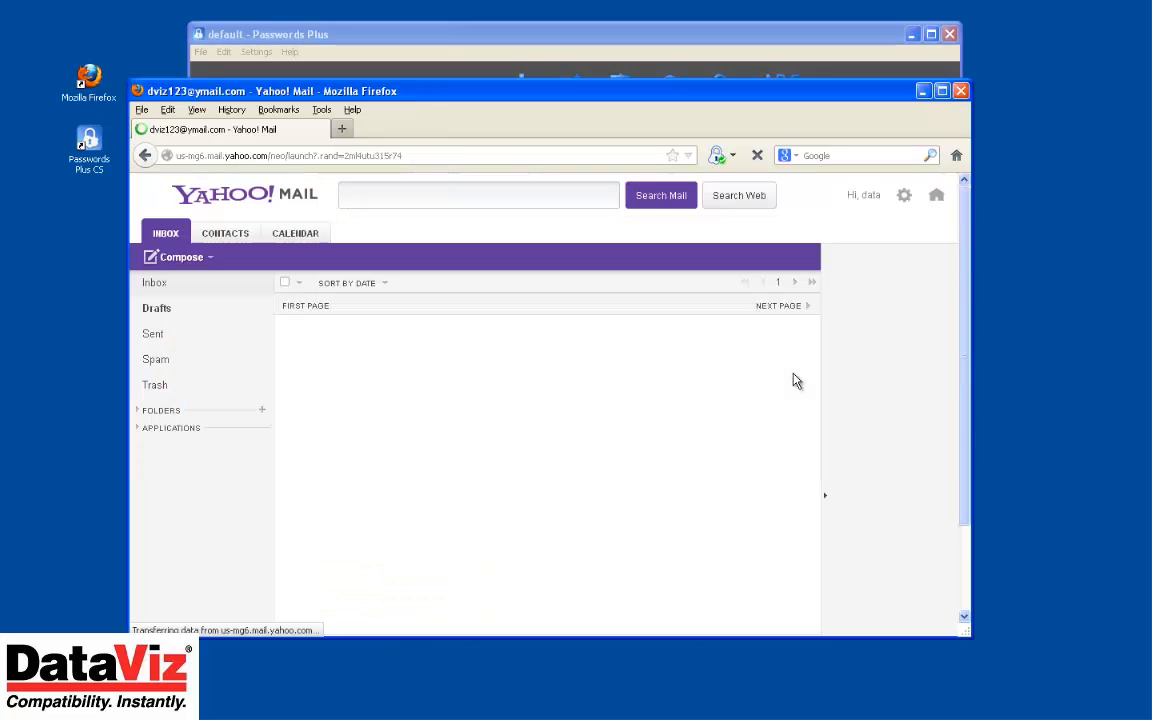